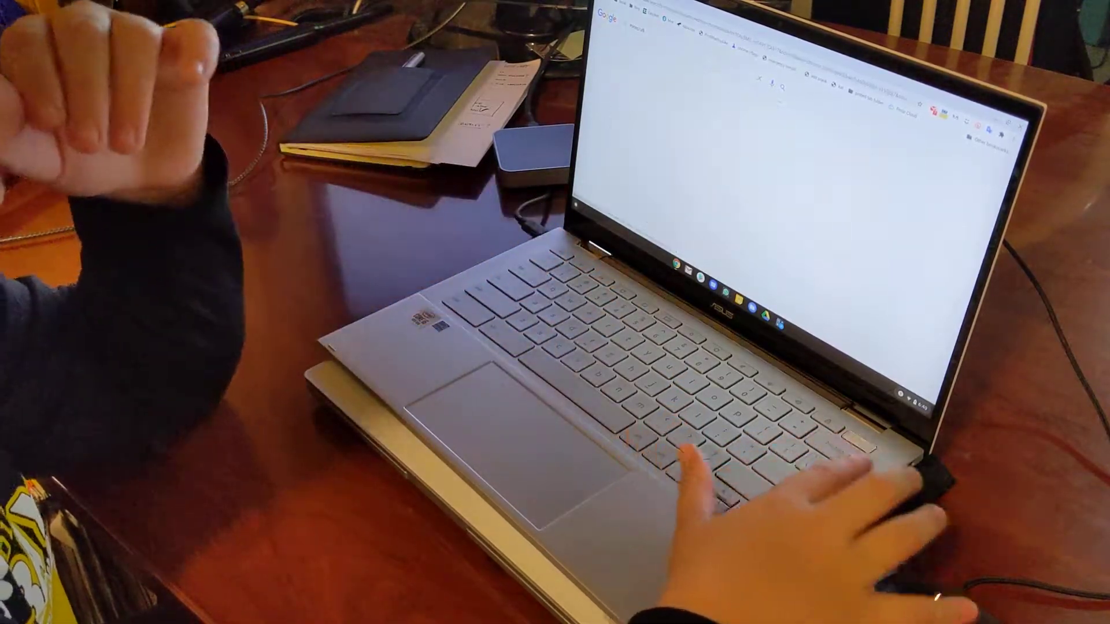
Search Google for 'minecraft' and scroll the results to the Education Edition site.
text(minecraft)
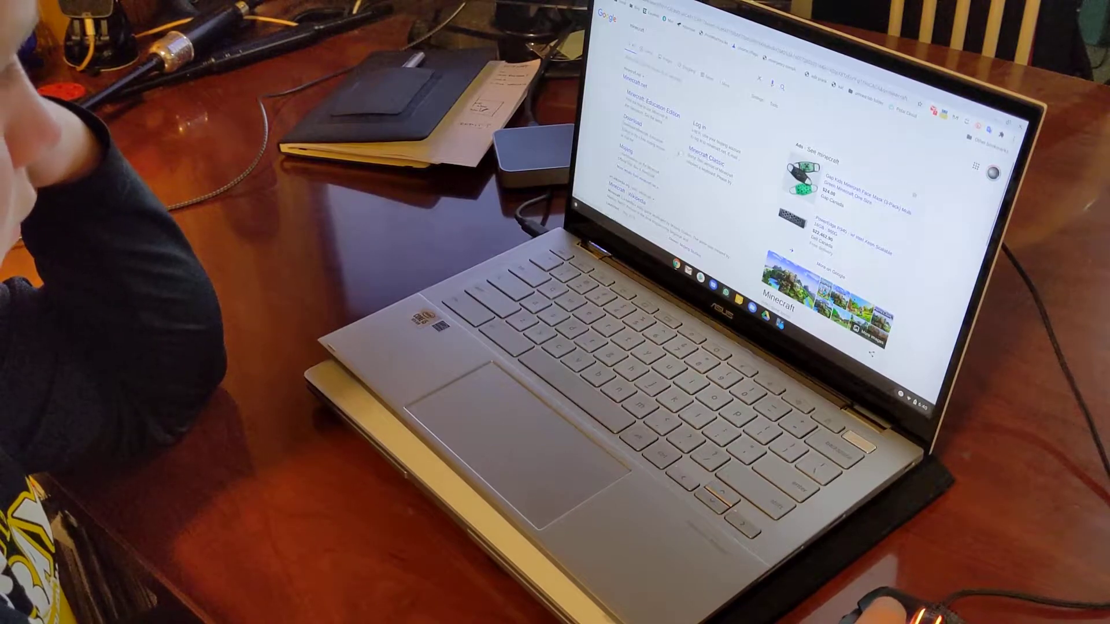
scroll(down, 3)
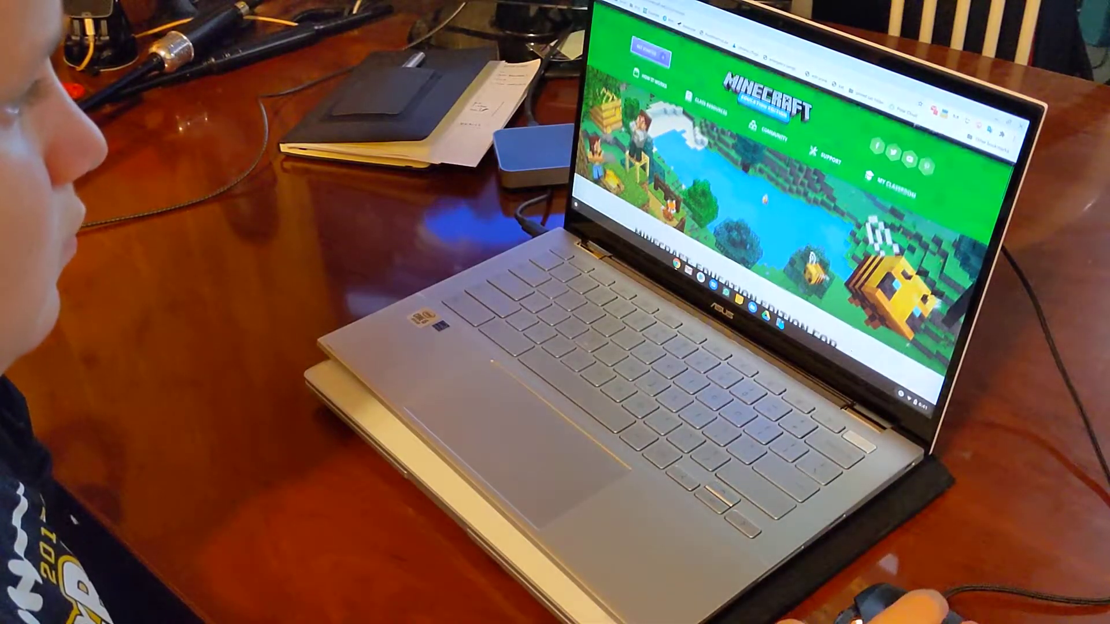
Scroll the Education Edition website down to the How to Install section.
scroll(down, 3)
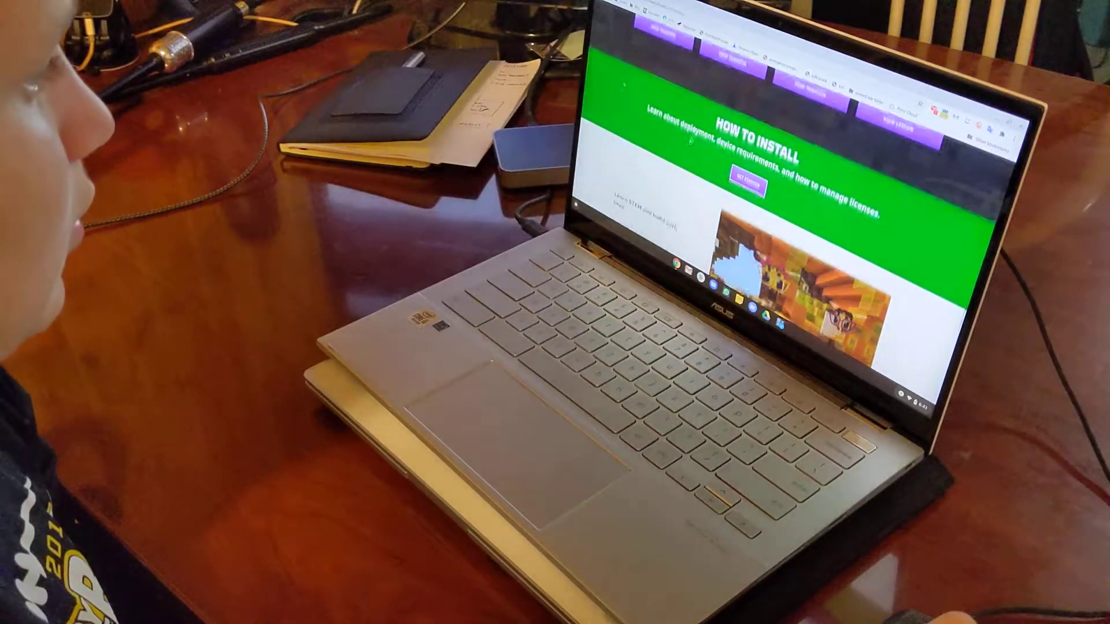
scroll(down, 3)
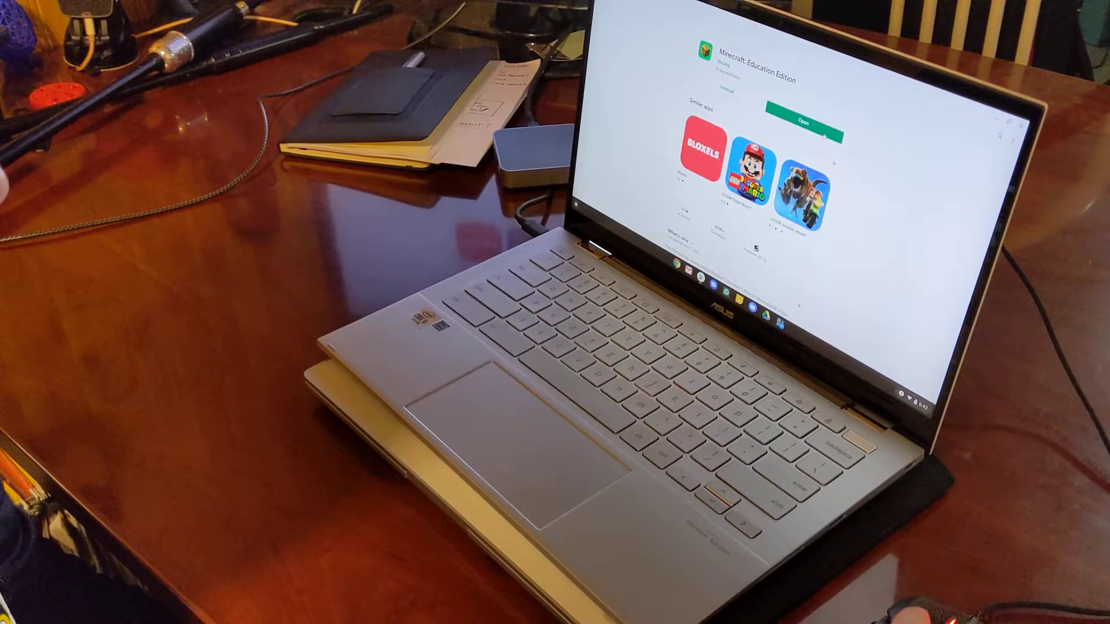
click(799, 125)
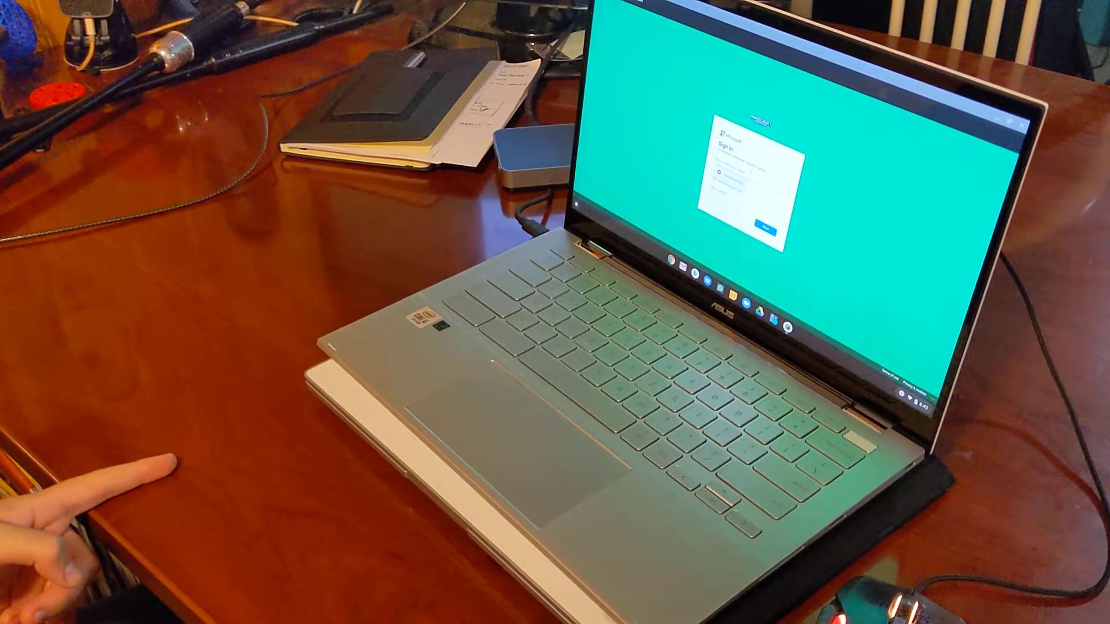
mouse_move(106, 481)
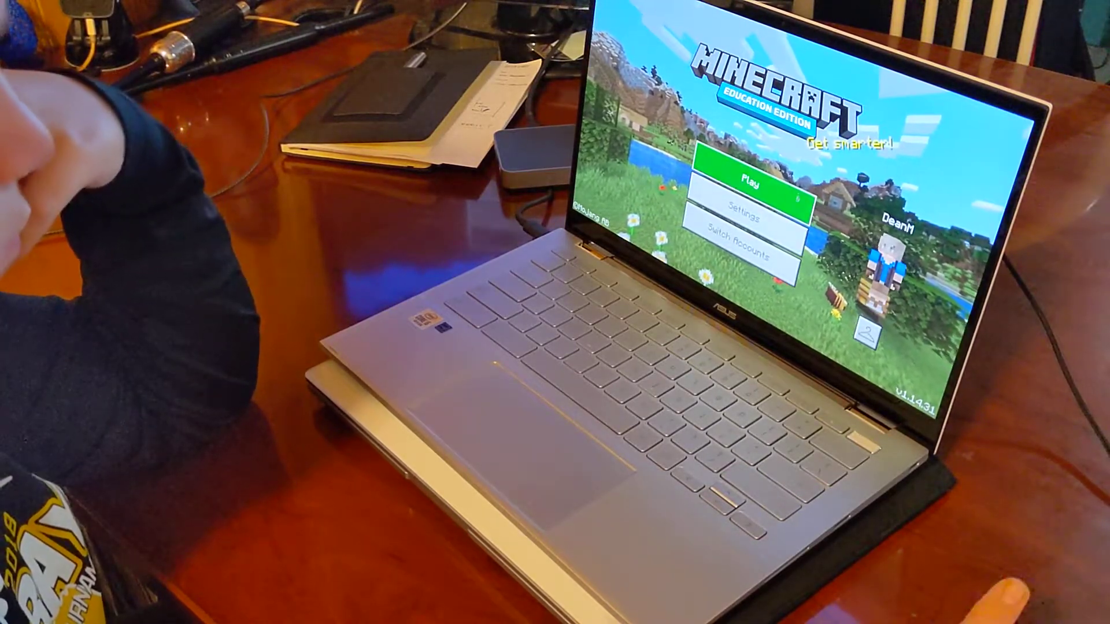
Create a new world, My World, with Creative game mode and Peaceful difficulty.
click(748, 193)
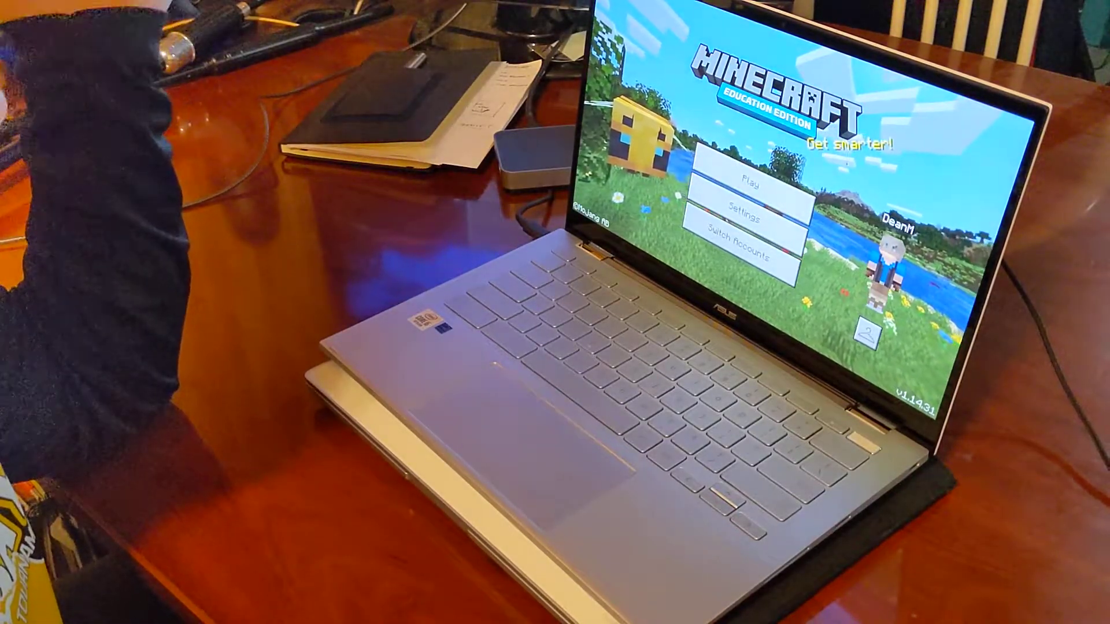
click(740, 185)
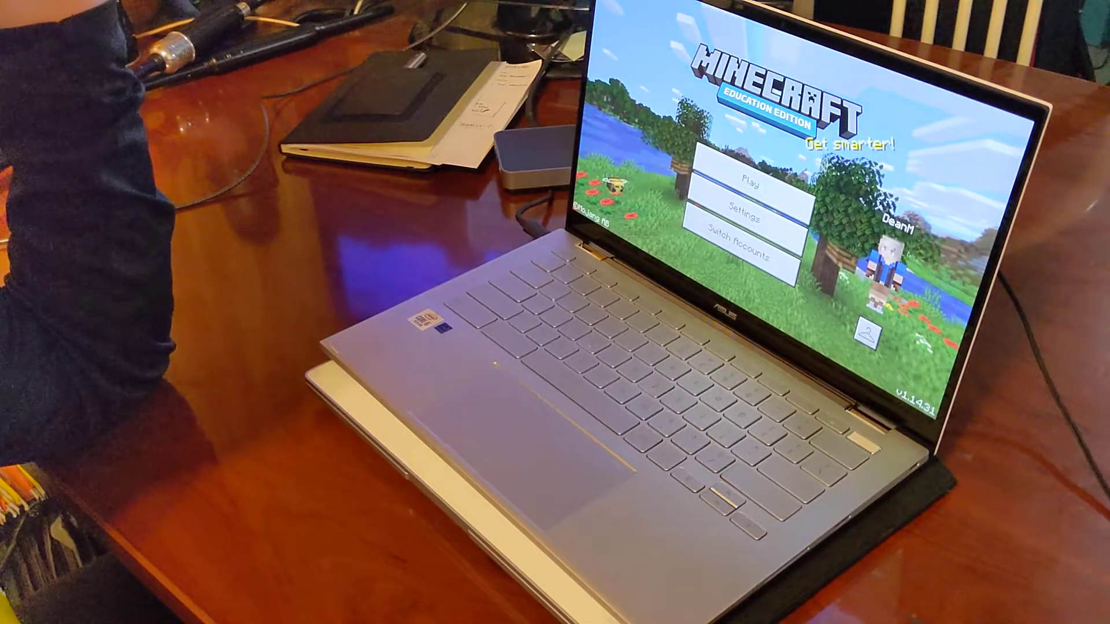
click(738, 179)
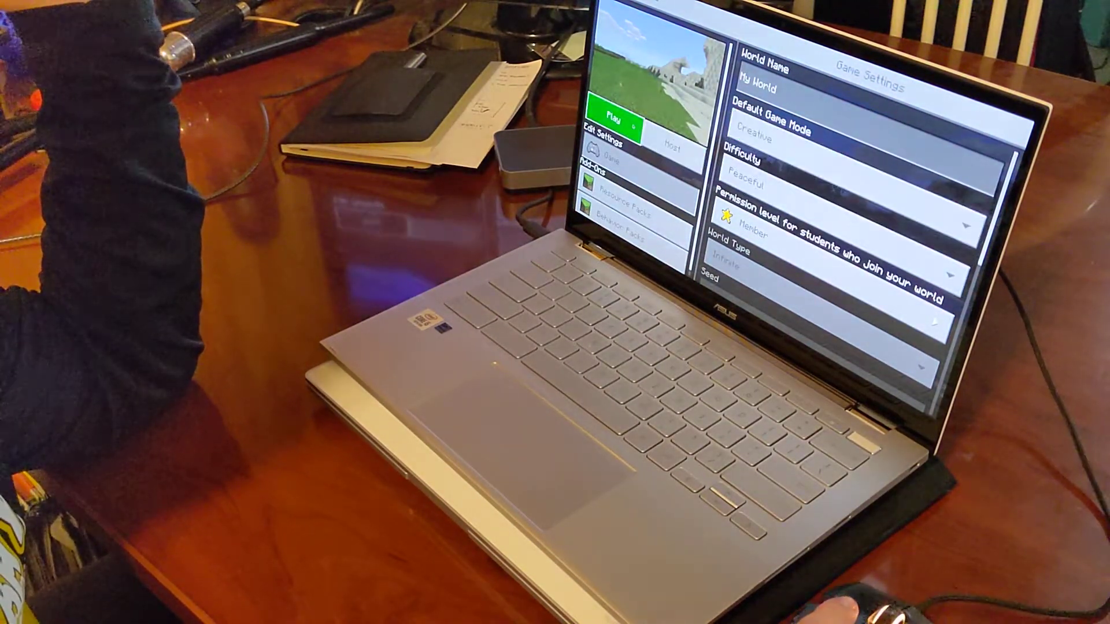
Adjust the Keyboard & Mouse sensitivity slider, then launch My World.
click(625, 117)
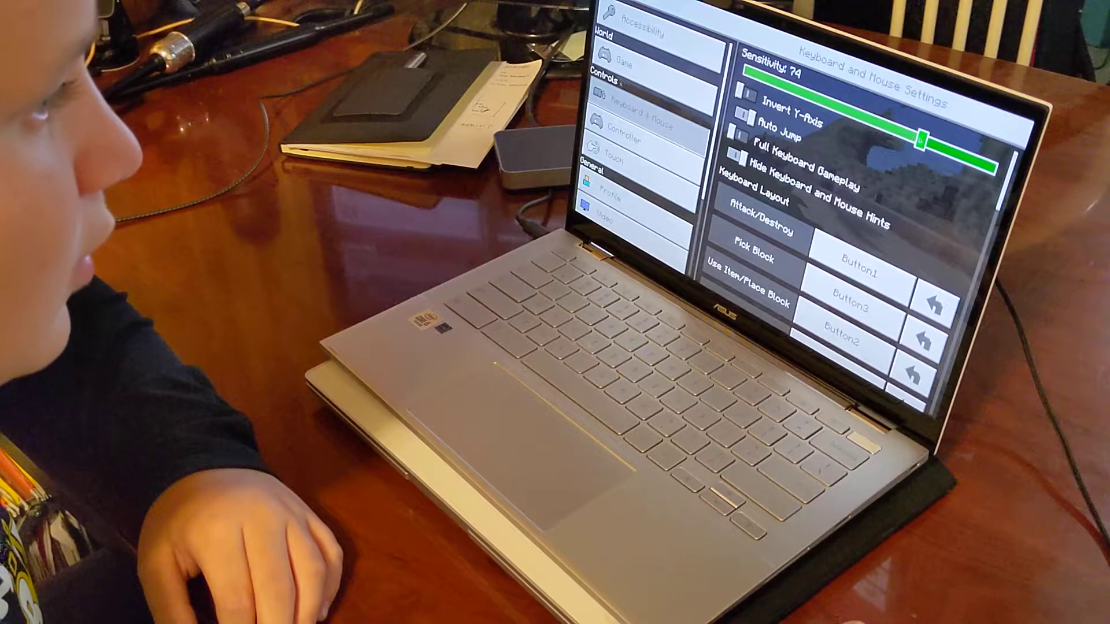
drag(927, 132, 914, 135)
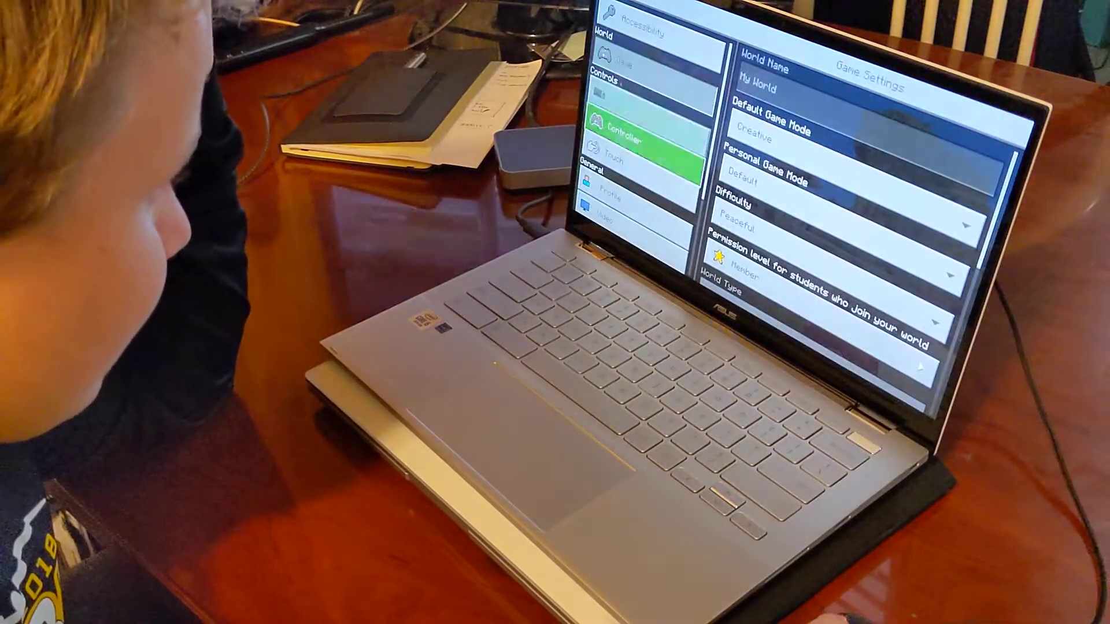
click(630, 106)
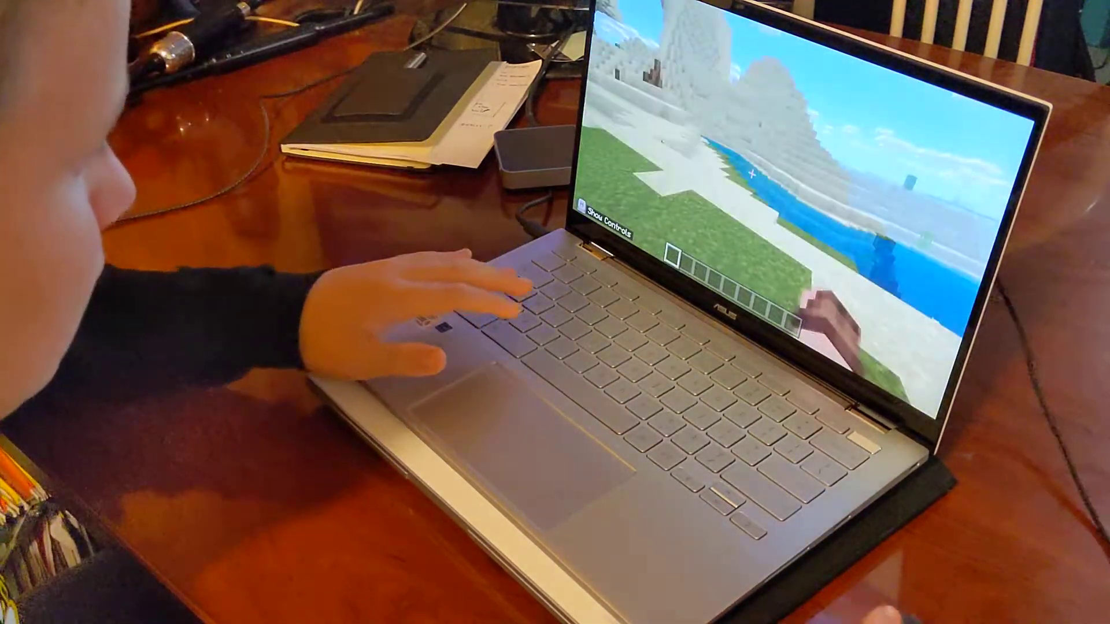
Bring up an in-game menu while playing in the Creative world.
key(e)
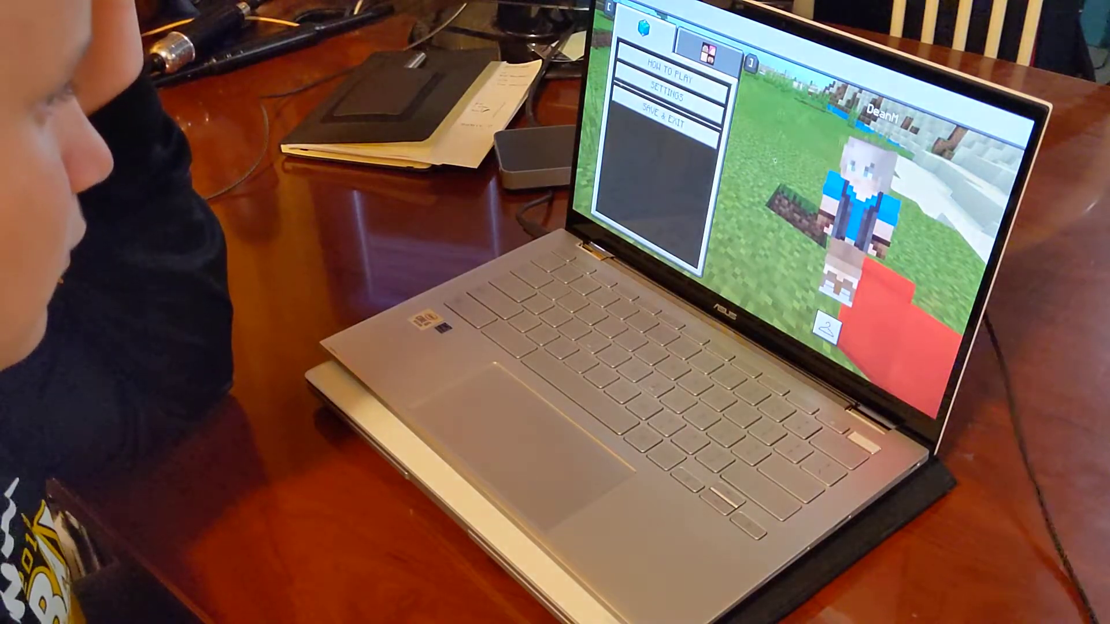
View the Keyboard & Mouse settings and scroll through the control bindings.
click(669, 92)
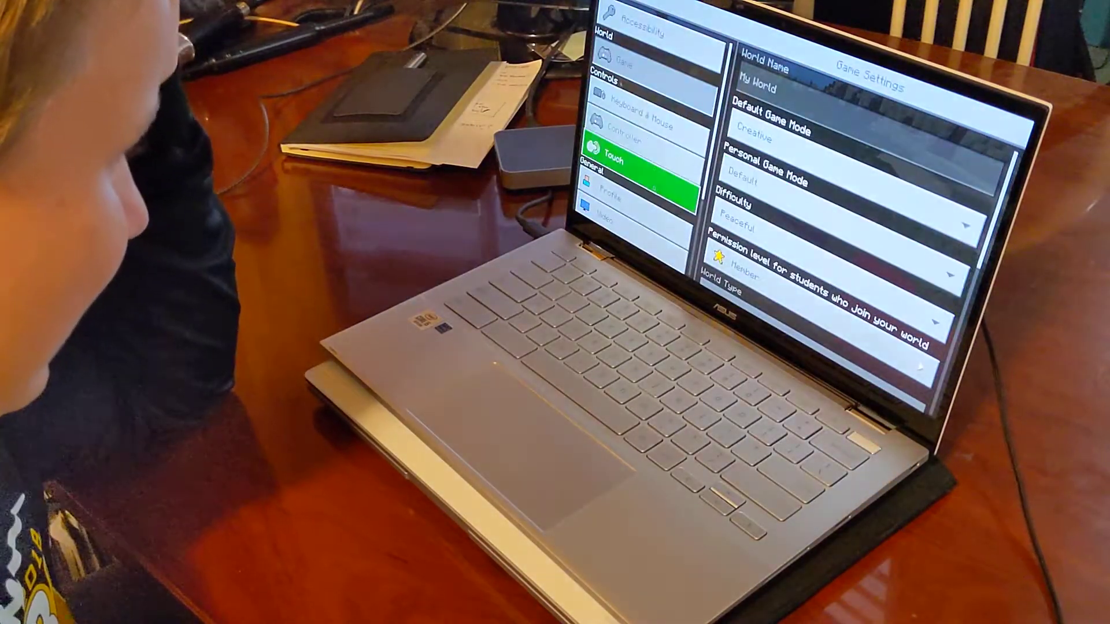
click(634, 103)
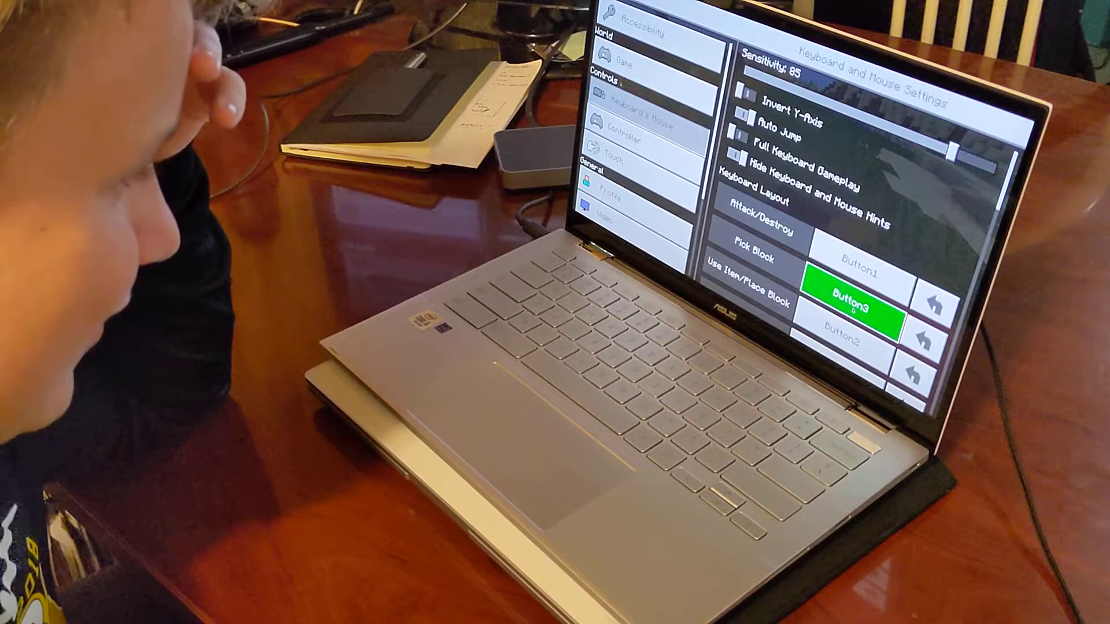
scroll(down, 3)
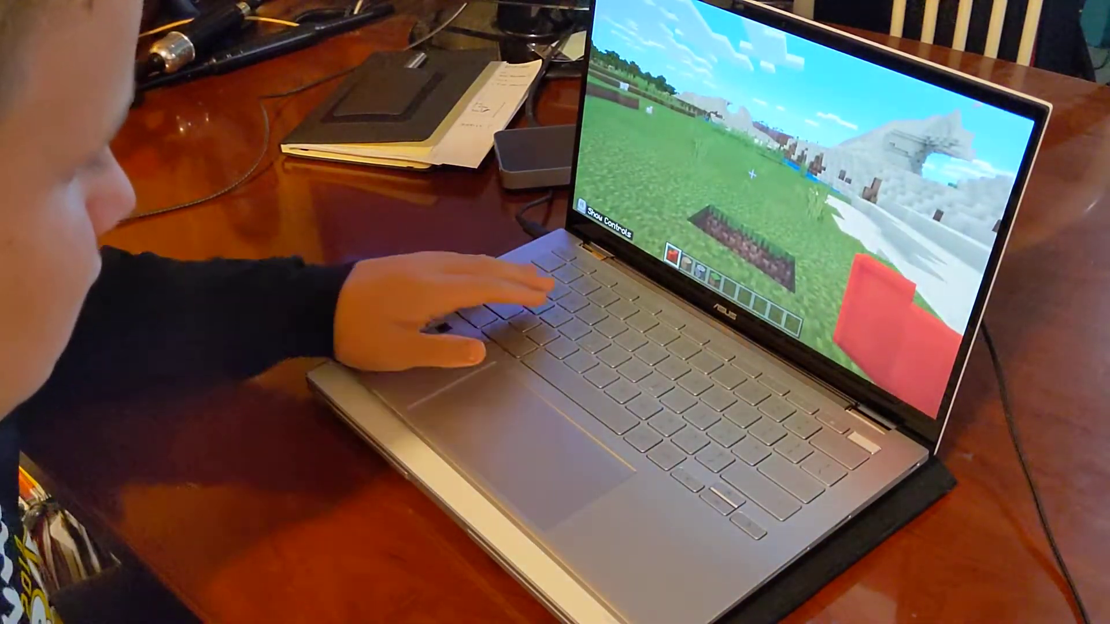
Pause and reopen Keyboard & Mouse settings, scrolling to the Keyboard Layout bindings.
key(Escape)
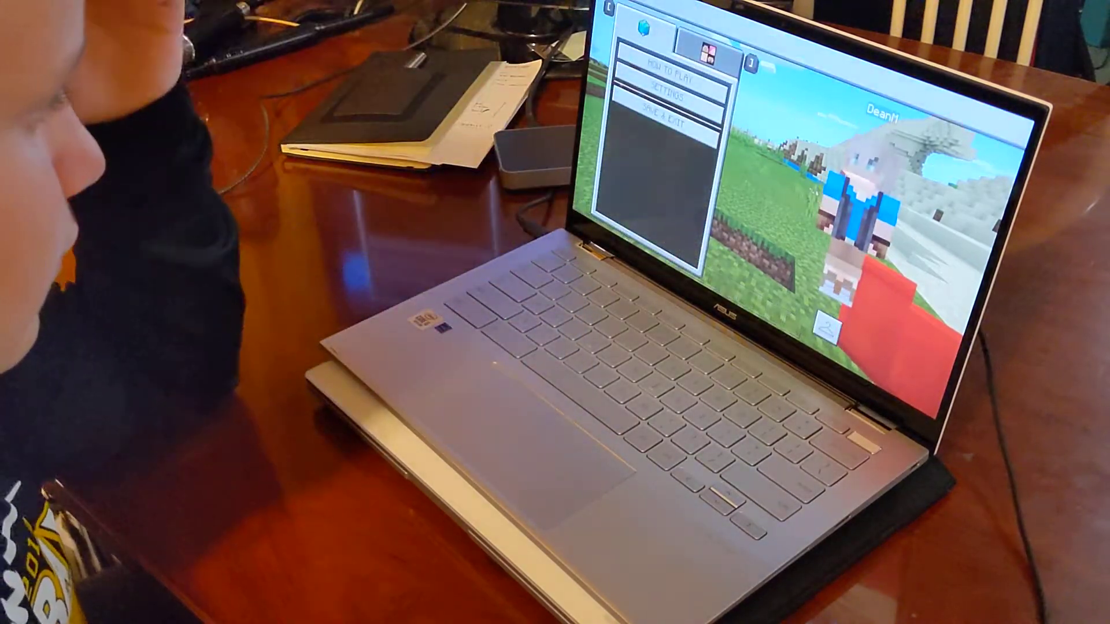
click(669, 97)
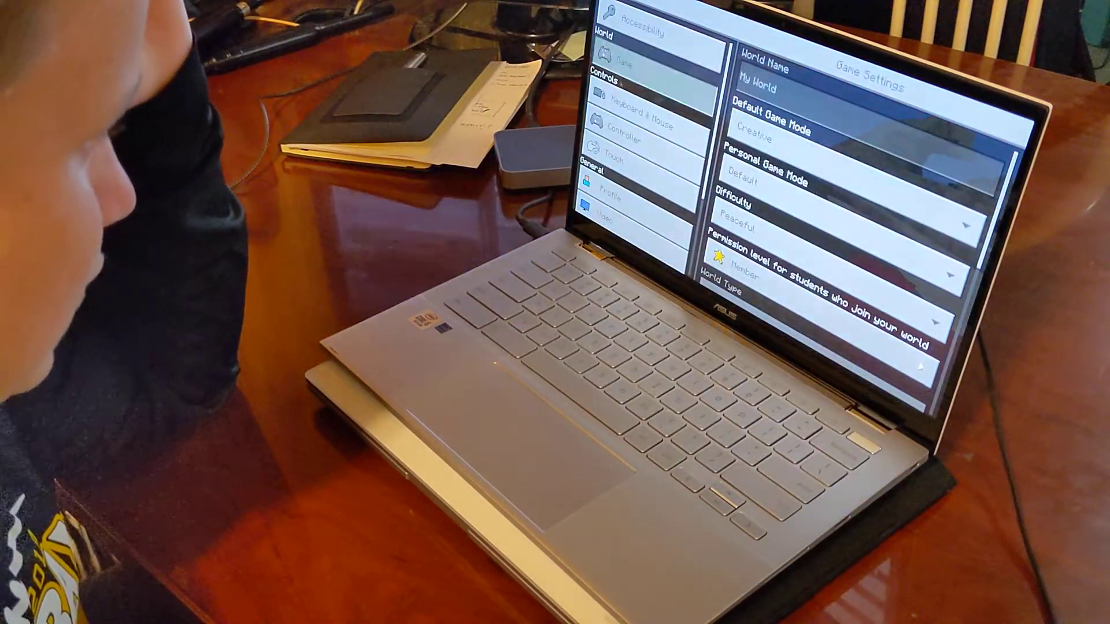
click(633, 106)
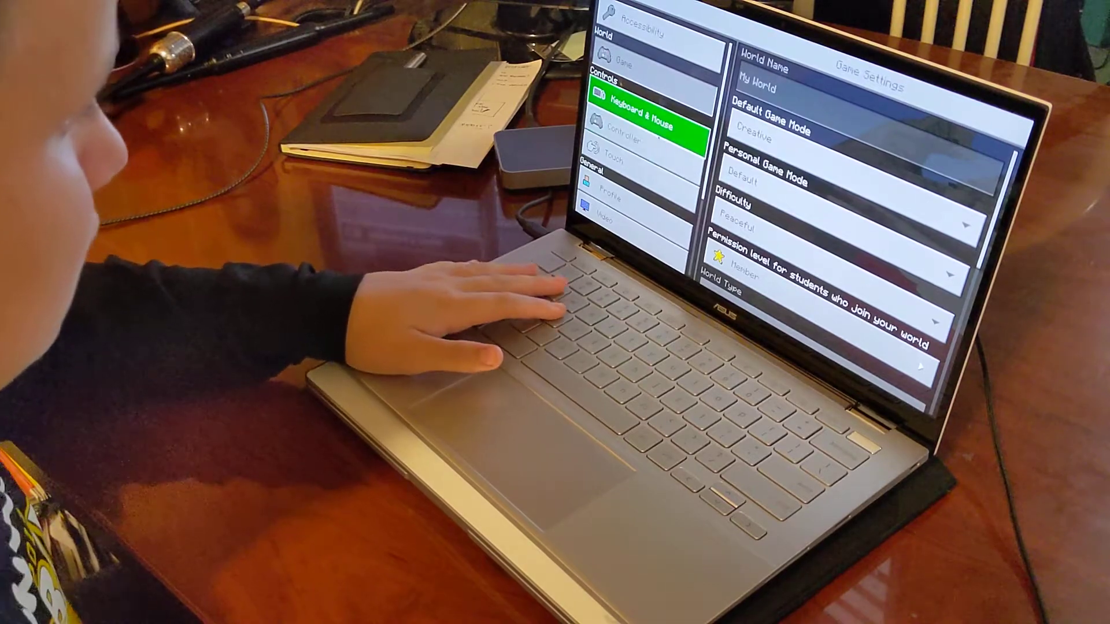
click(640, 126)
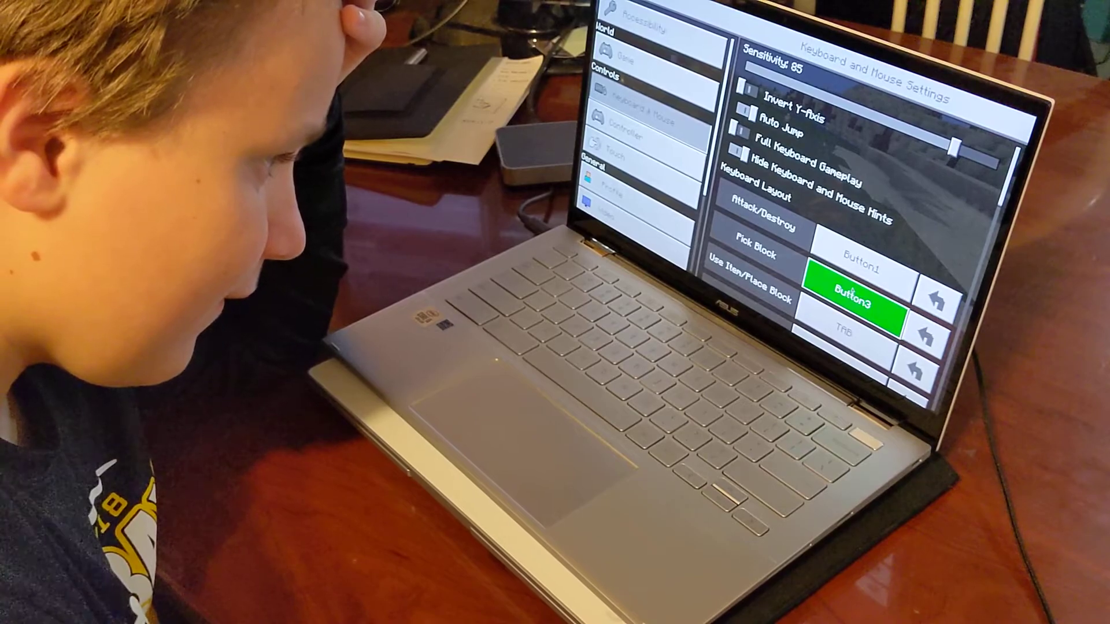
scroll(down, 3)
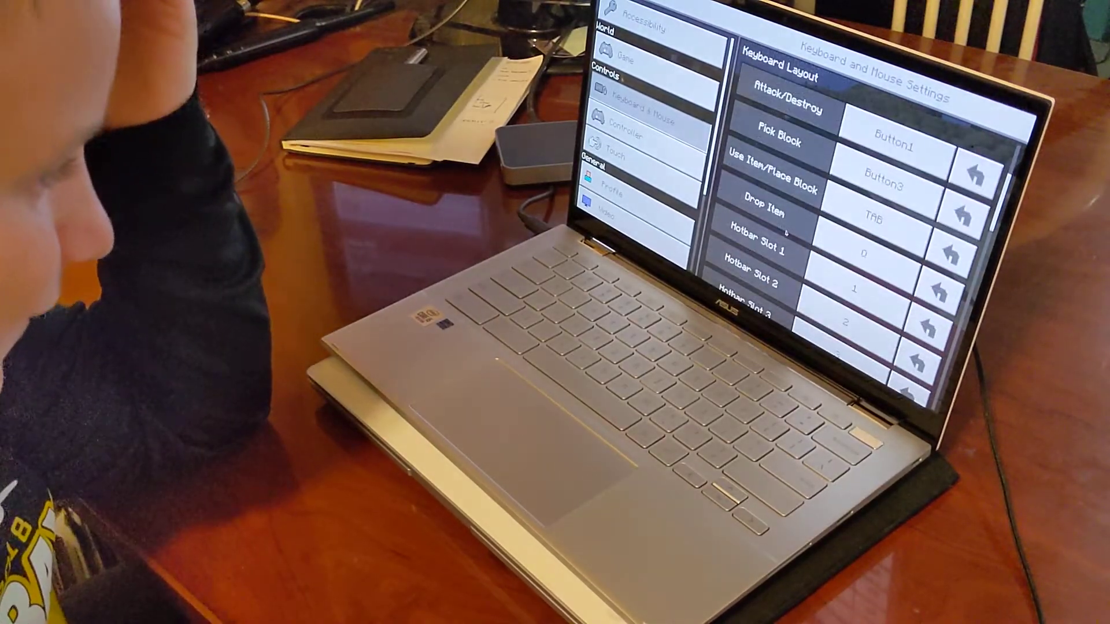